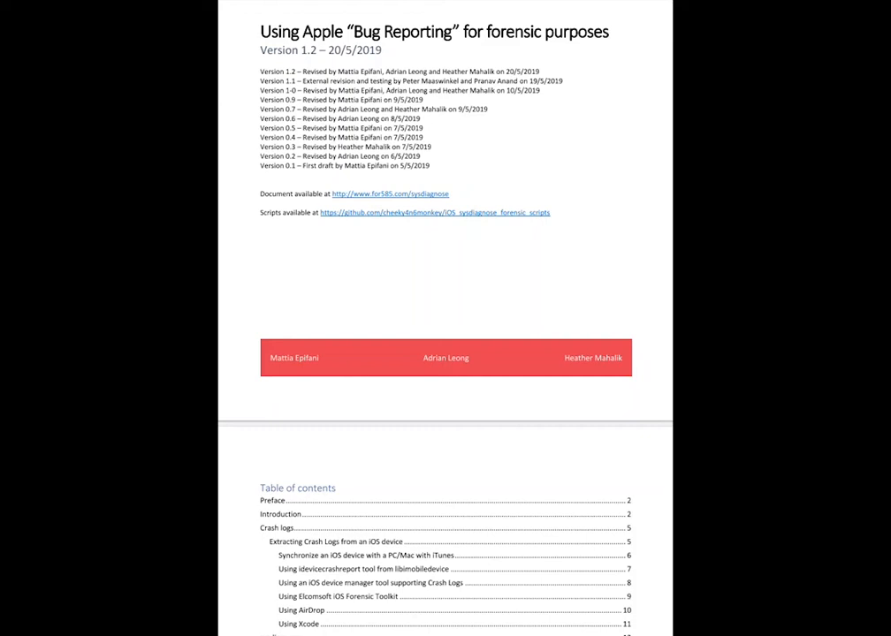
{"action": "mouse_move", "coordinate": [385, 192]}
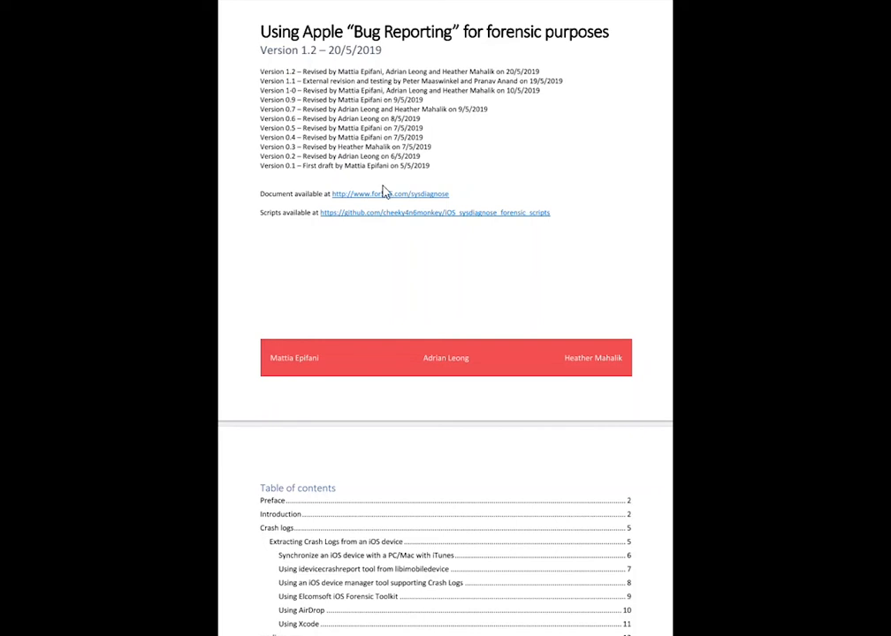
Scroll down from the title page to reveal the full table of contents.
{"action": "scroll", "scroll_direction": "down", "scroll_amount": 3}
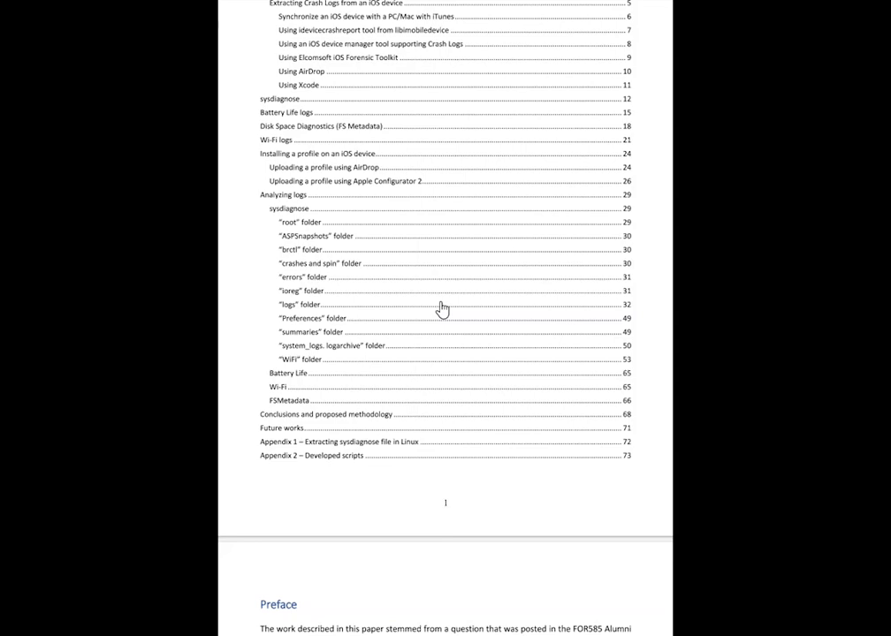
Scroll through the Introduction's log-type list and Crash Logs section to the iTunes synchronization part.
{"action": "scroll", "scroll_direction": "down", "scroll_amount": 3}
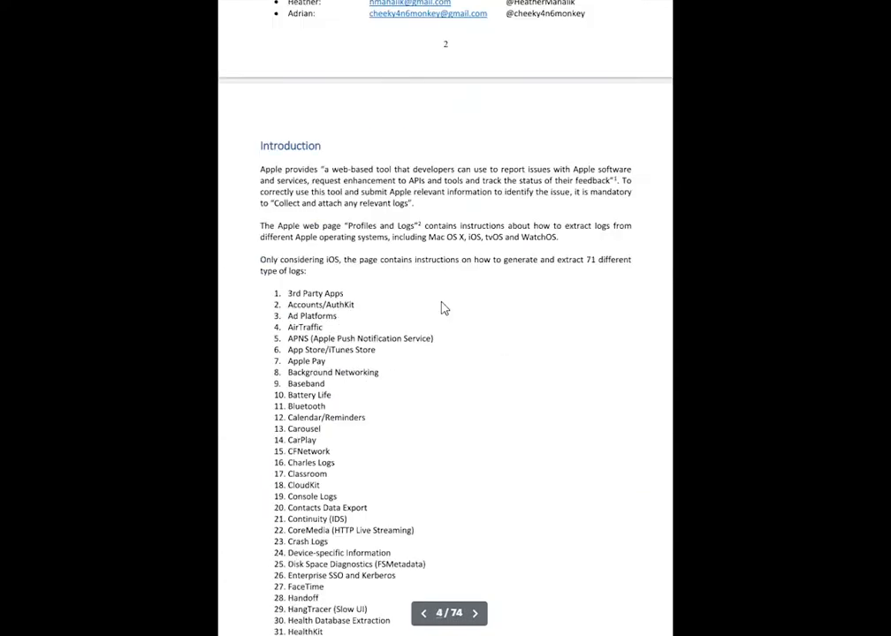
{"action": "scroll", "scroll_direction": "down", "scroll_amount": 3}
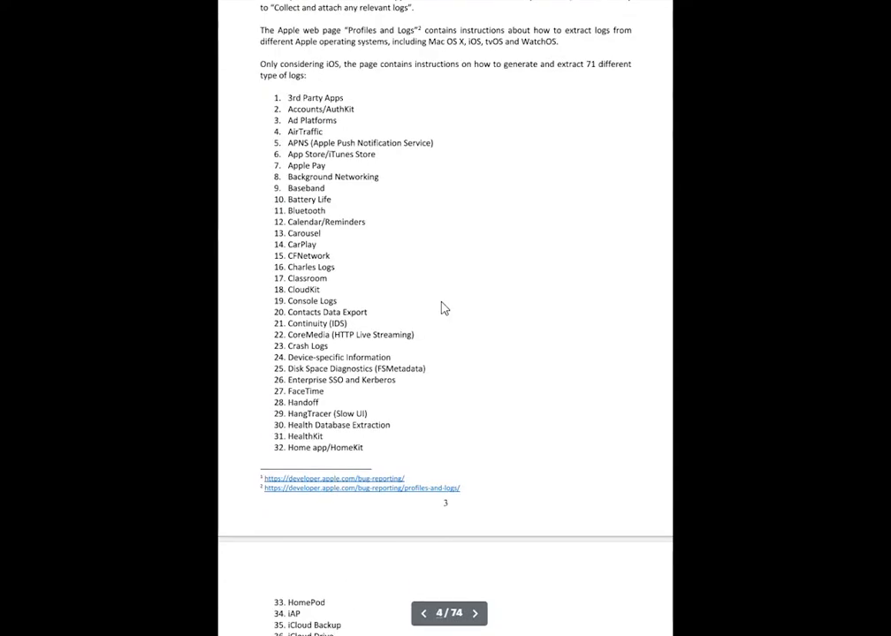
{"action": "scroll", "scroll_direction": "down", "scroll_amount": 3}
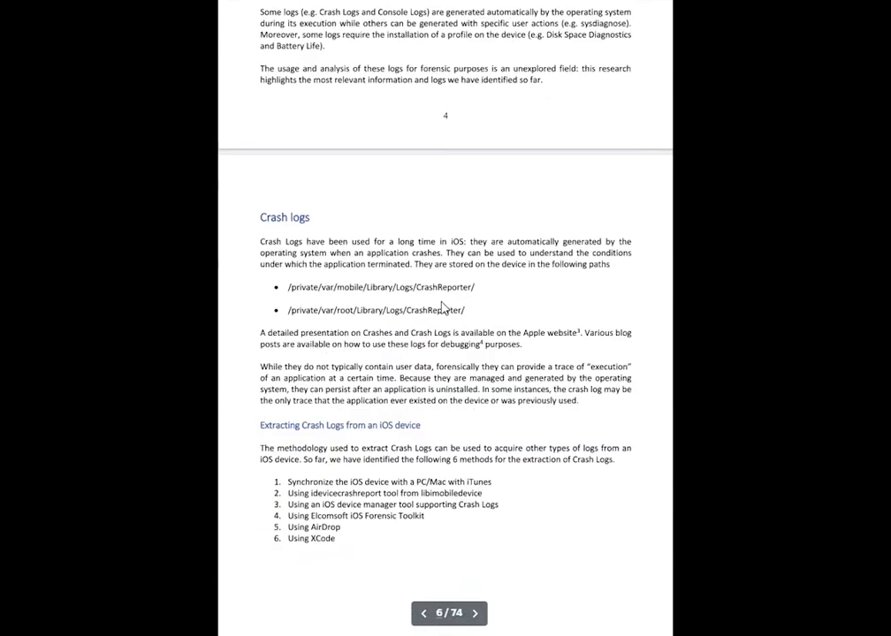
{"action": "scroll", "scroll_direction": "down", "scroll_amount": 3}
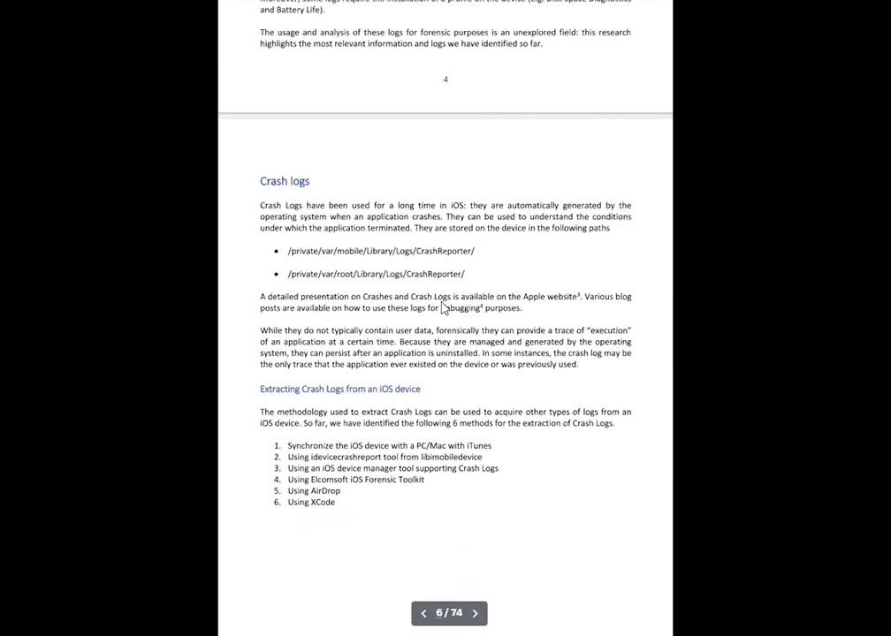
{"action": "scroll", "scroll_direction": "down", "scroll_amount": 3}
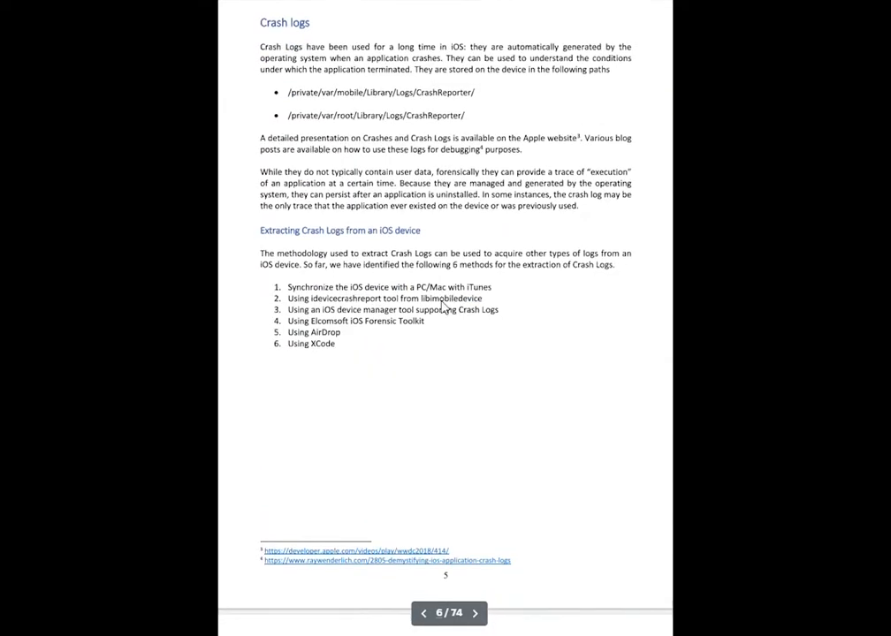
{"action": "scroll", "scroll_direction": "down", "scroll_amount": 3}
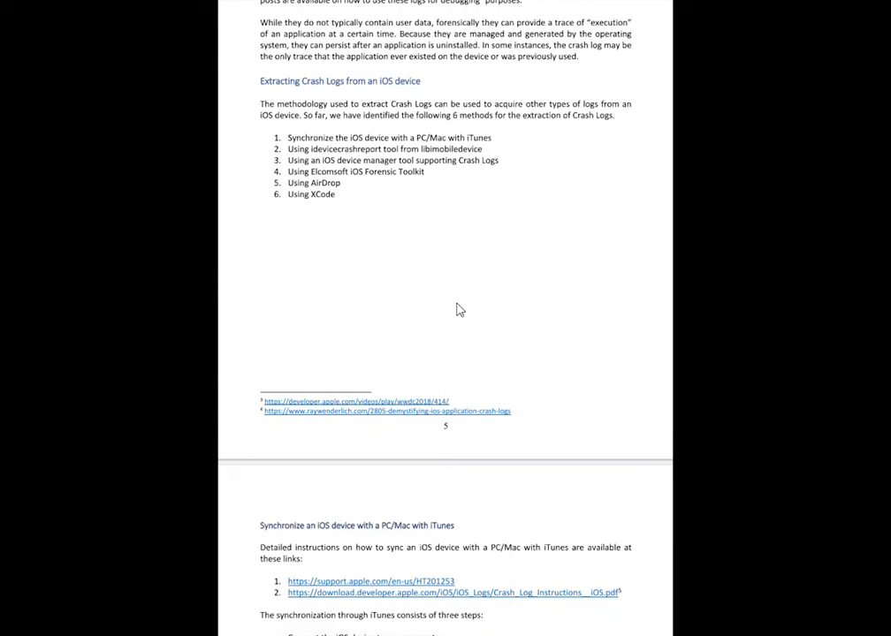
Scroll past the crash-log extraction tools into the sysdiagnose and Battery Life log pages.
{"action": "scroll", "scroll_direction": "down", "scroll_amount": 3}
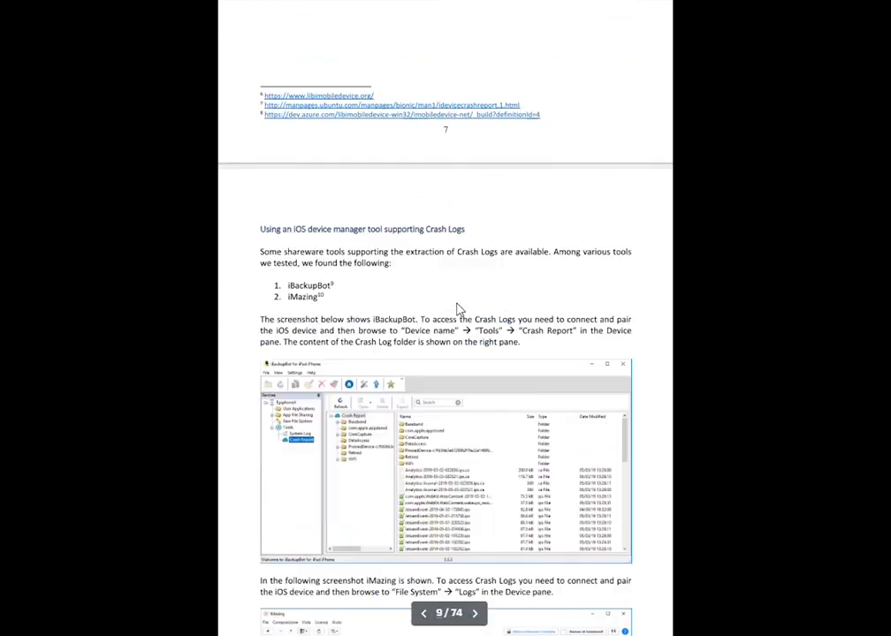
{"action": "left_click", "coordinate": [473, 613]}
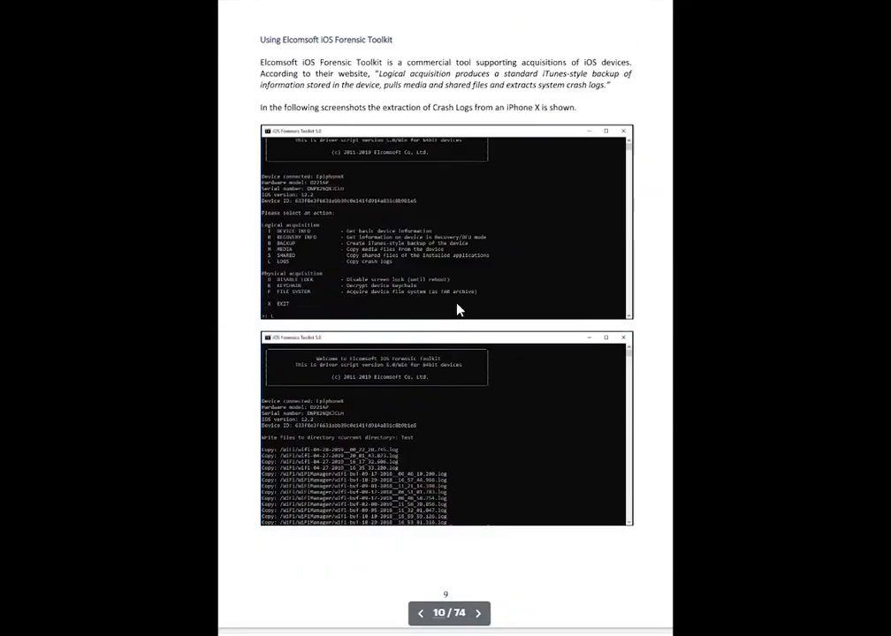
{"action": "left_click", "coordinate": [477, 611]}
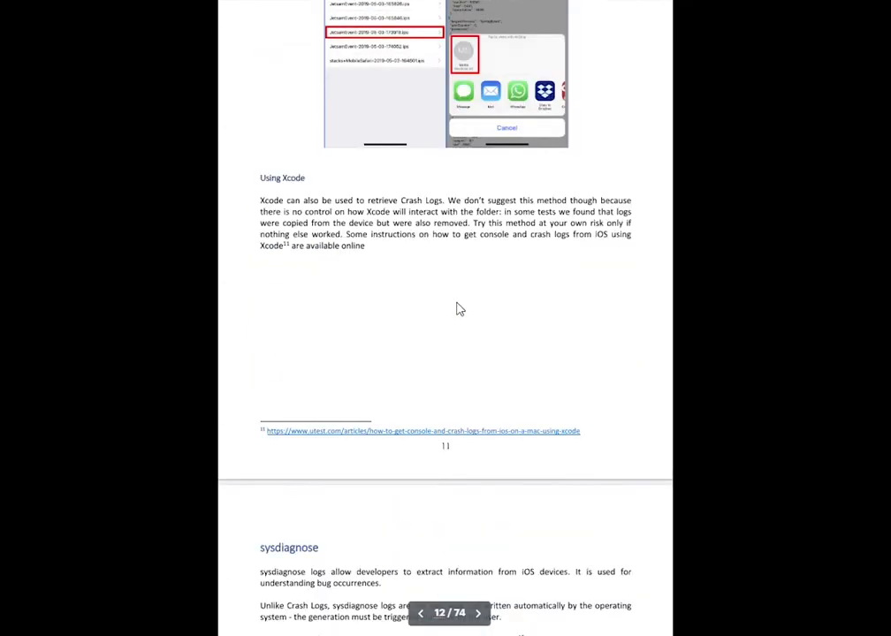
{"action": "scroll", "scroll_direction": "down", "scroll_amount": 3}
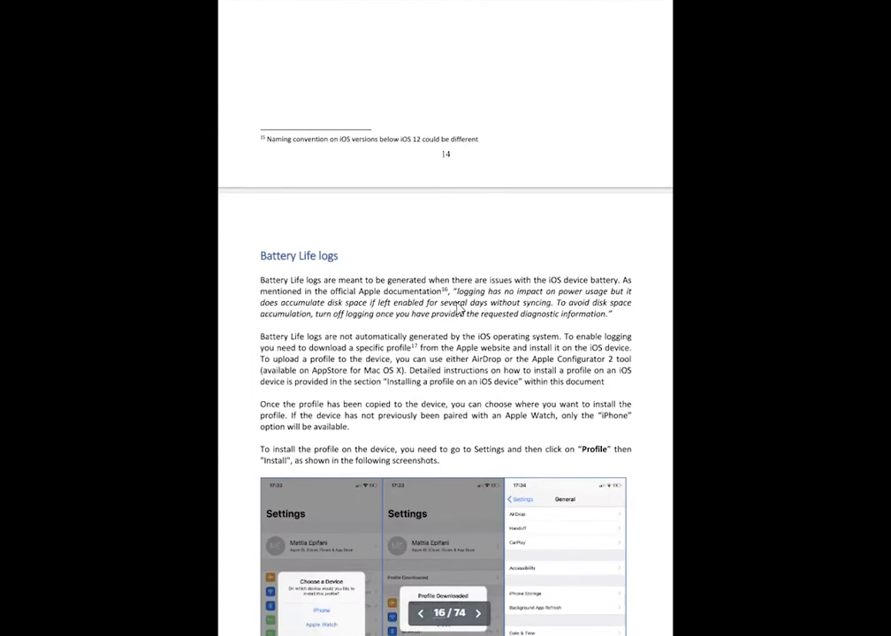
Continue down to page 26, the 'Uploading a profile using AirDrop' section with its screenshots.
{"action": "scroll", "scroll_direction": "down", "scroll_amount": 3}
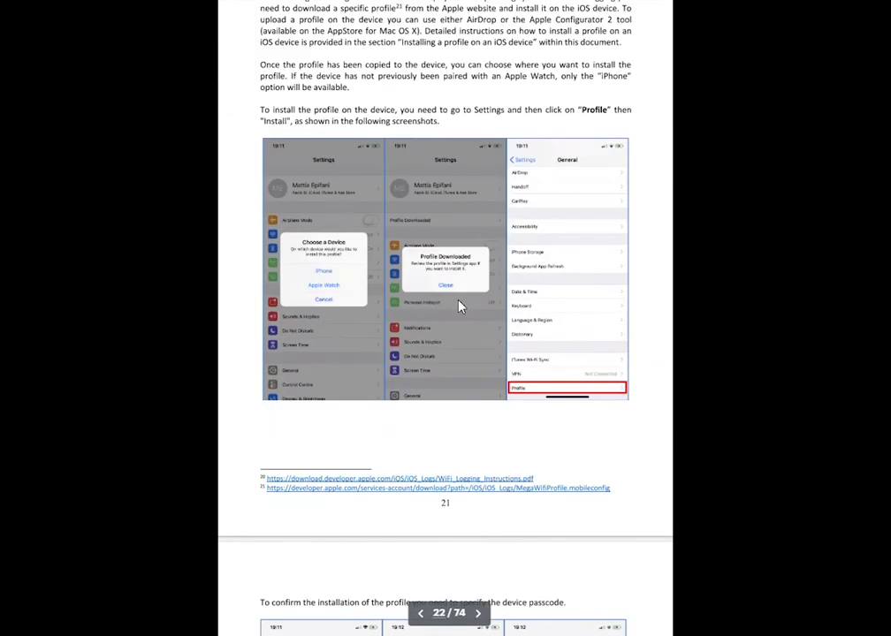
{"action": "scroll", "scroll_direction": "down", "scroll_amount": 3}
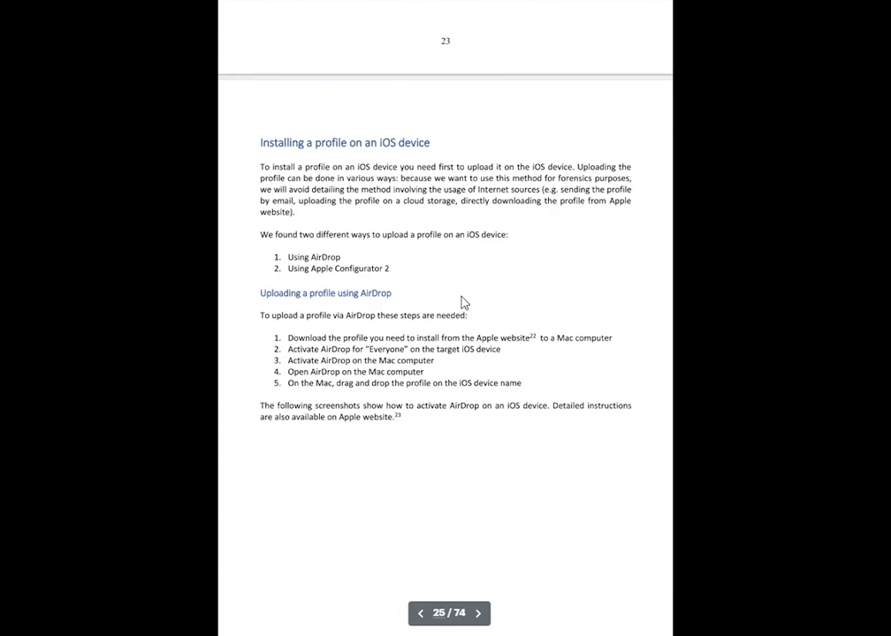
{"action": "left_click", "coordinate": [477, 611]}
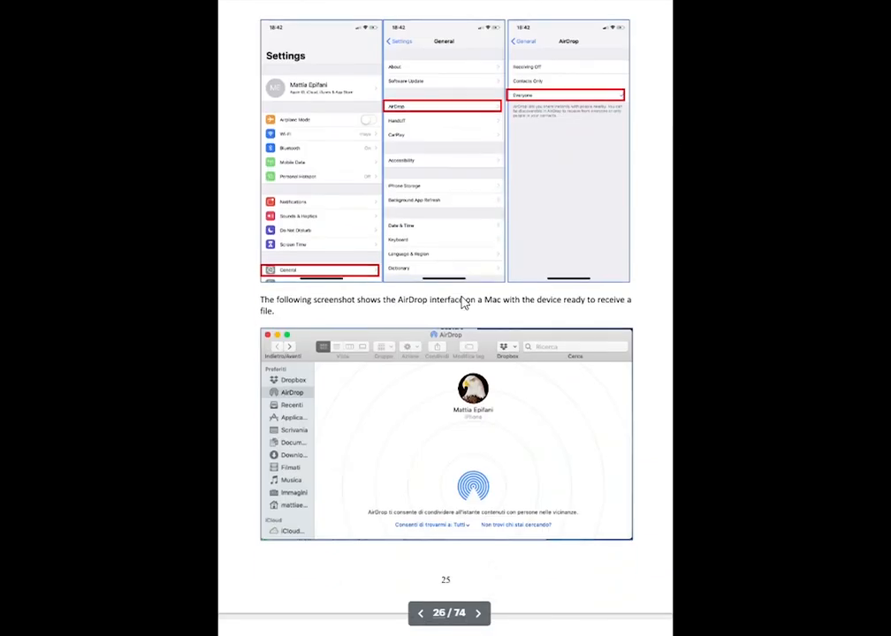
{"action": "mouse_move", "coordinate": [488, 336]}
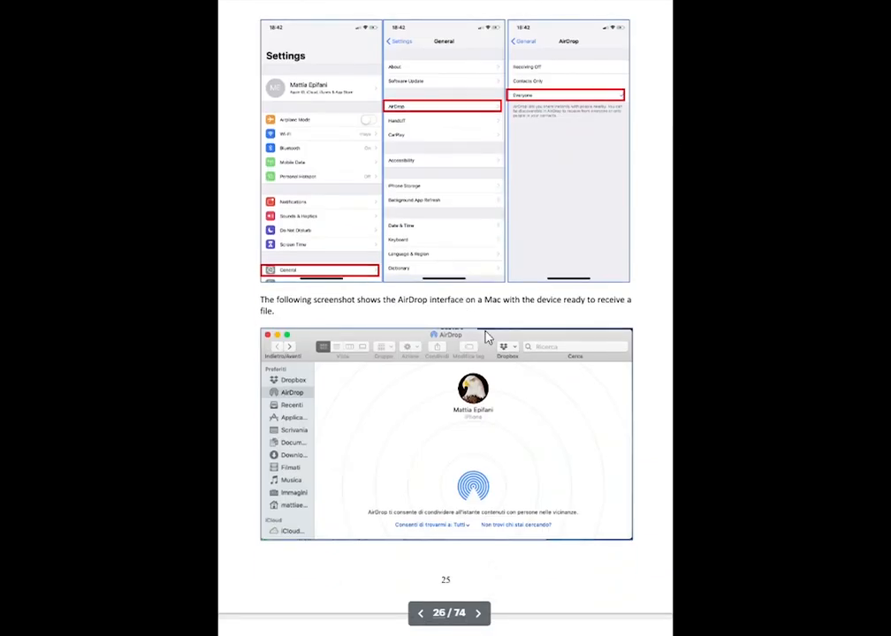